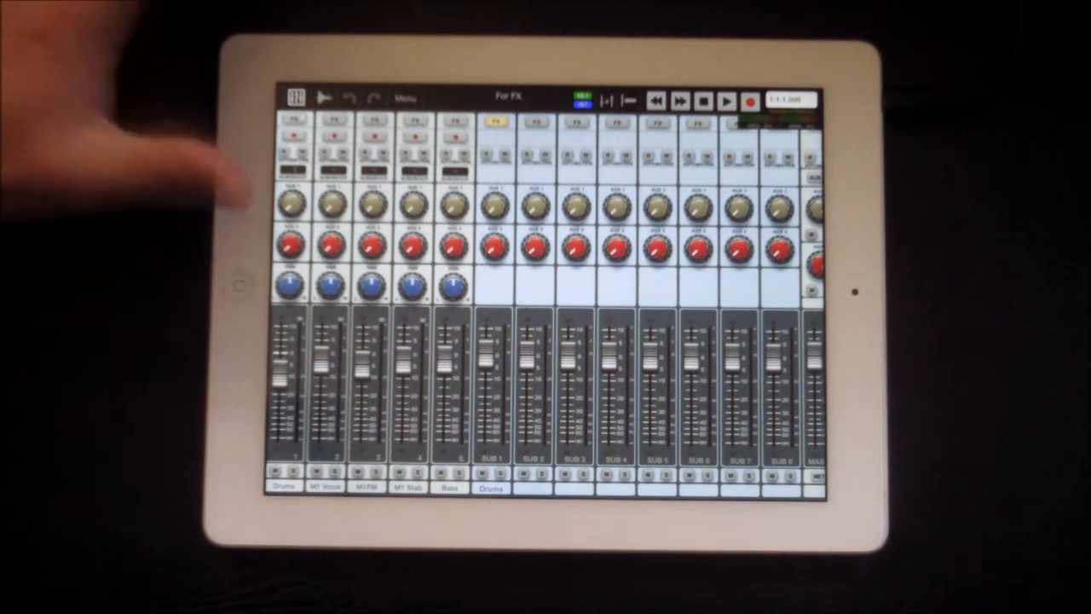
pyautogui.moveTo(171, 187)
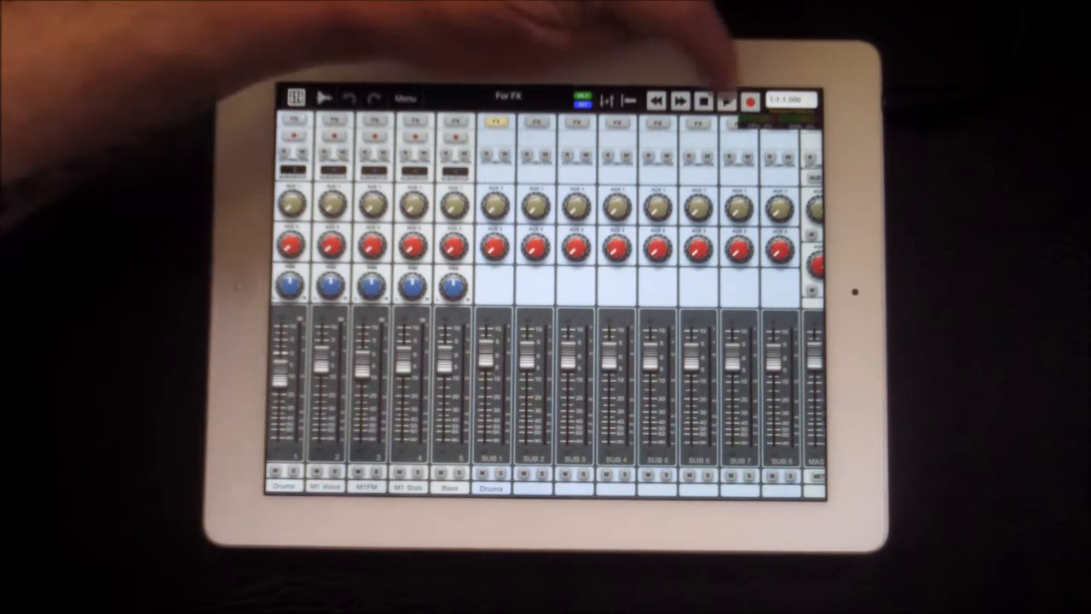
# Step: Show the PSP ChannelStrip insert and its list of available effects (FabFilter, Sugar Bytes)
pyautogui.click(726, 99)
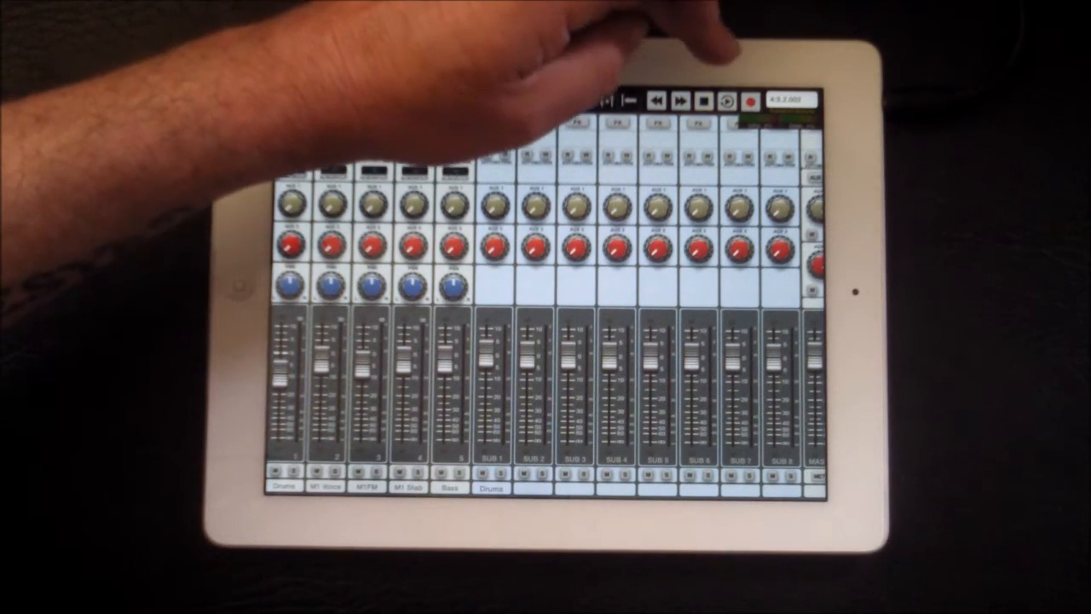
pyautogui.click(678, 100)
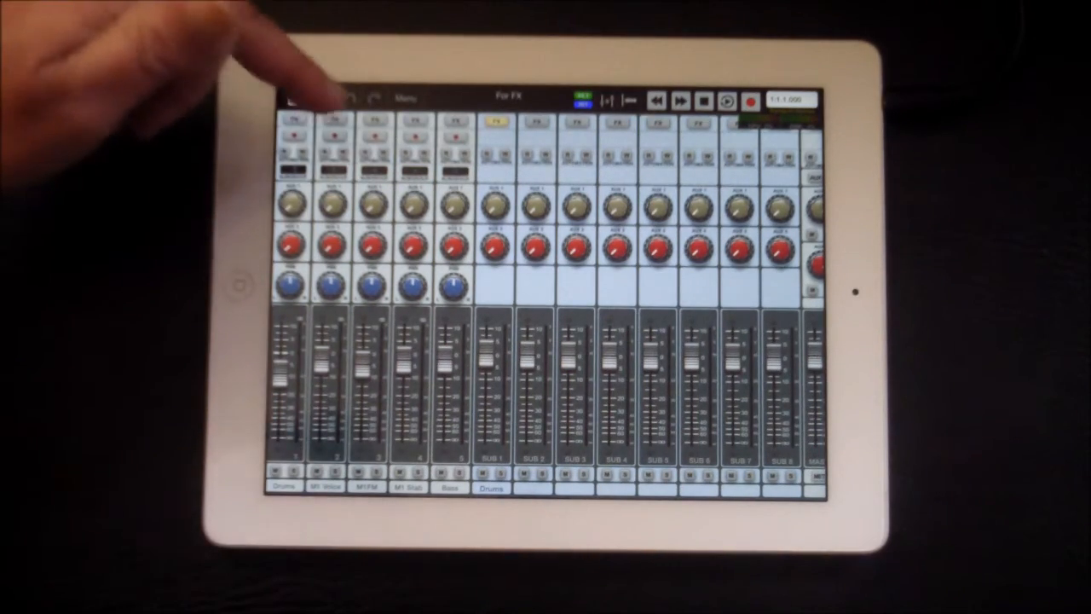
pyautogui.click(298, 97)
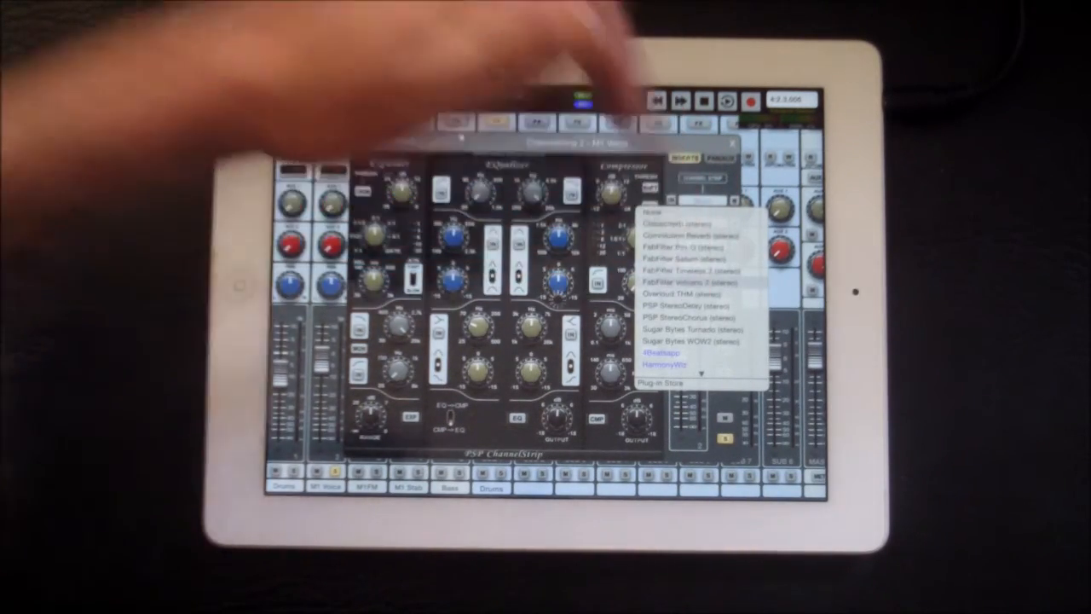
# Step: Load the Volcano effect from the insert list and show its preset categories
pyautogui.click(685, 283)
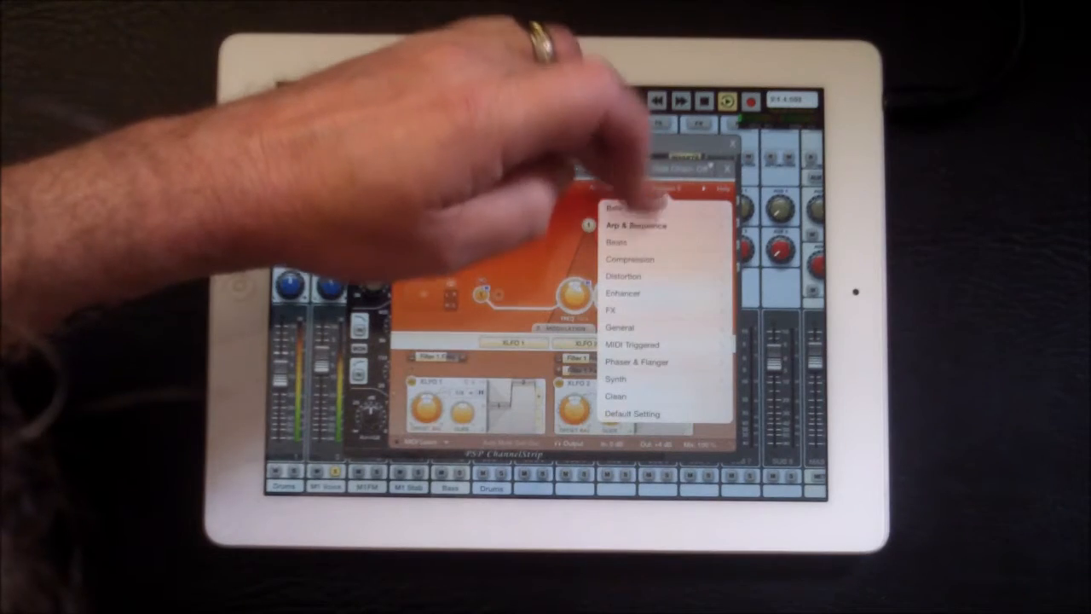
pyautogui.click(634, 225)
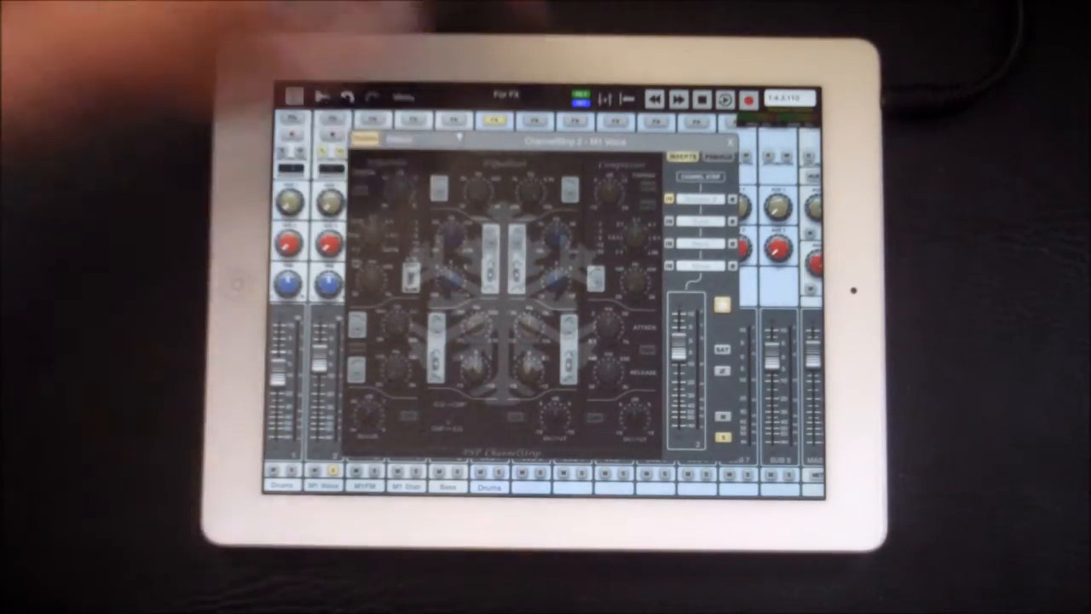
# Step: Leave the PSP ChannelStrip panel and return to the For FX mixer with playback running
pyautogui.click(729, 143)
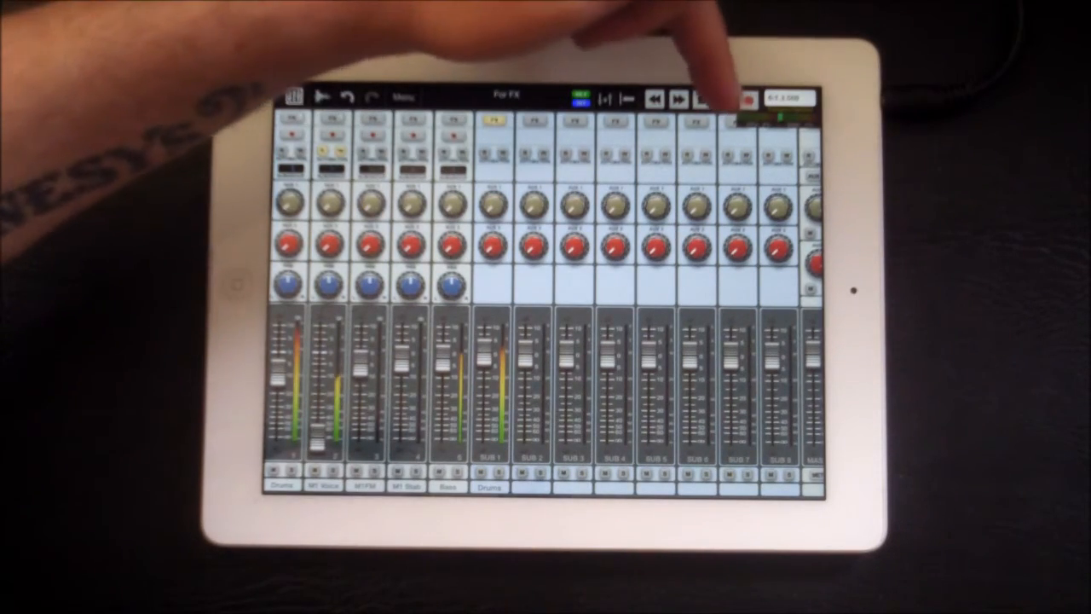
# Step: Show the PSP MasterStrip window on the Drums subgroup with EQ, compressor and limiter
pyautogui.click(724, 101)
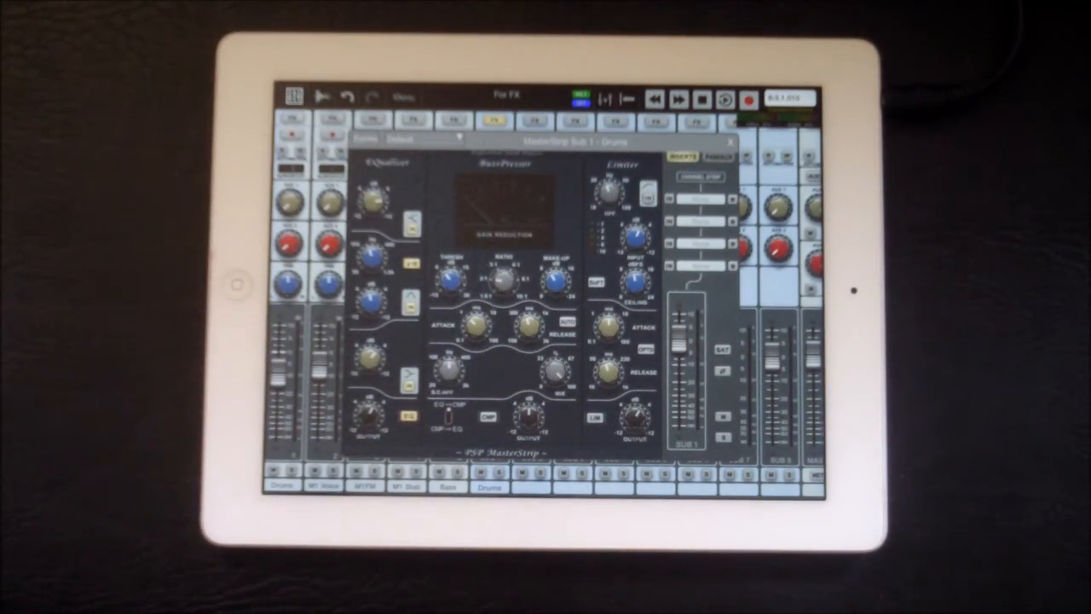
# Step: Show the PSP ChannelStrip window for the WVPM track during playback
pyautogui.click(731, 141)
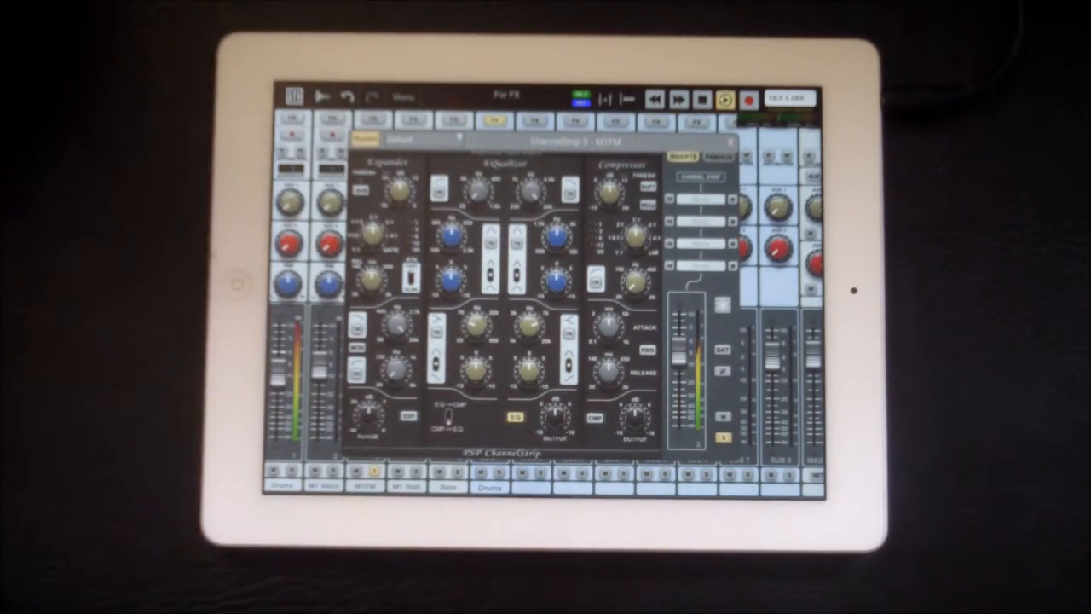
# Step: Close the PSP ChannelStrip panel, returning to the full mixer of channel strips
pyautogui.click(699, 198)
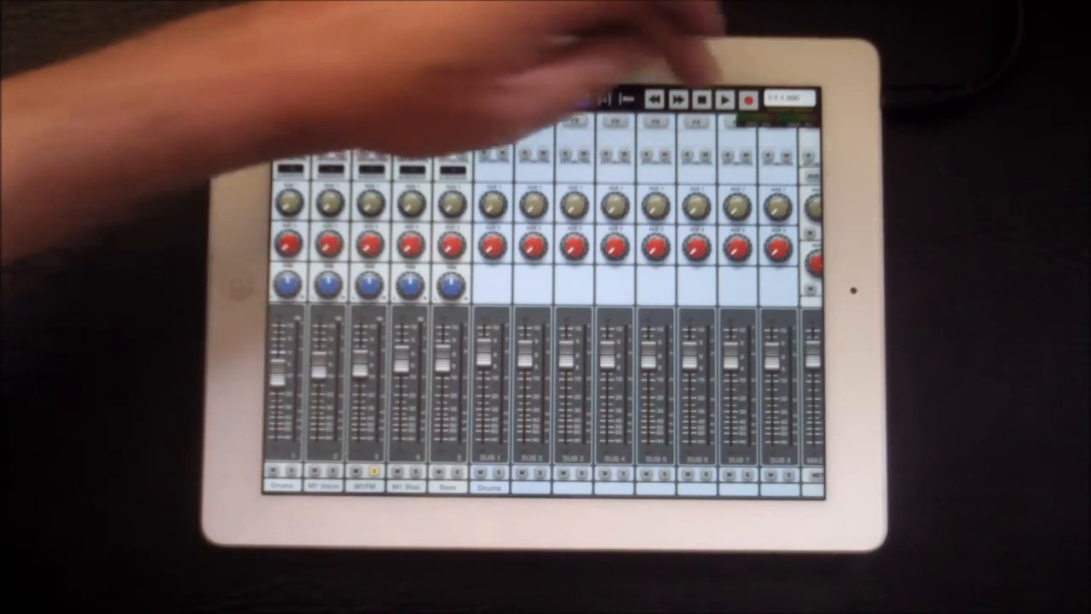
# Step: Show the PSP ChannelStrip window on the M1 Stab track with its effect plug-in list
pyautogui.click(723, 99)
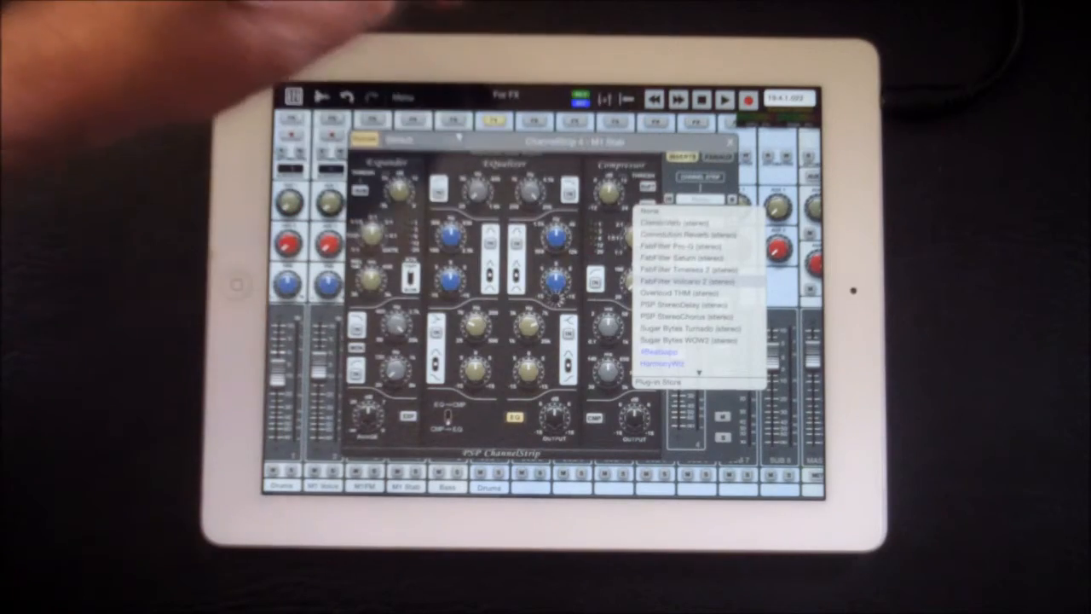
# Step: Go to the Auria Store listing plug-ins, IR files, add-ons, loops and demo projects
pyautogui.click(678, 282)
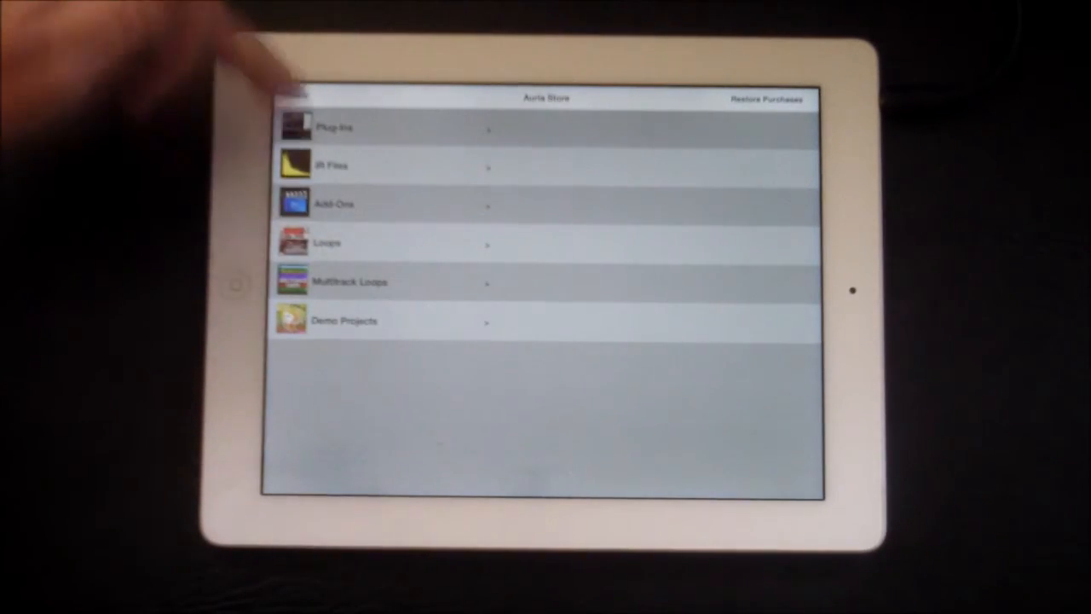
# Step: Show the Store's Plug-Ins category listing PSP, FabFilter and other effects with prices
pyautogui.click(383, 126)
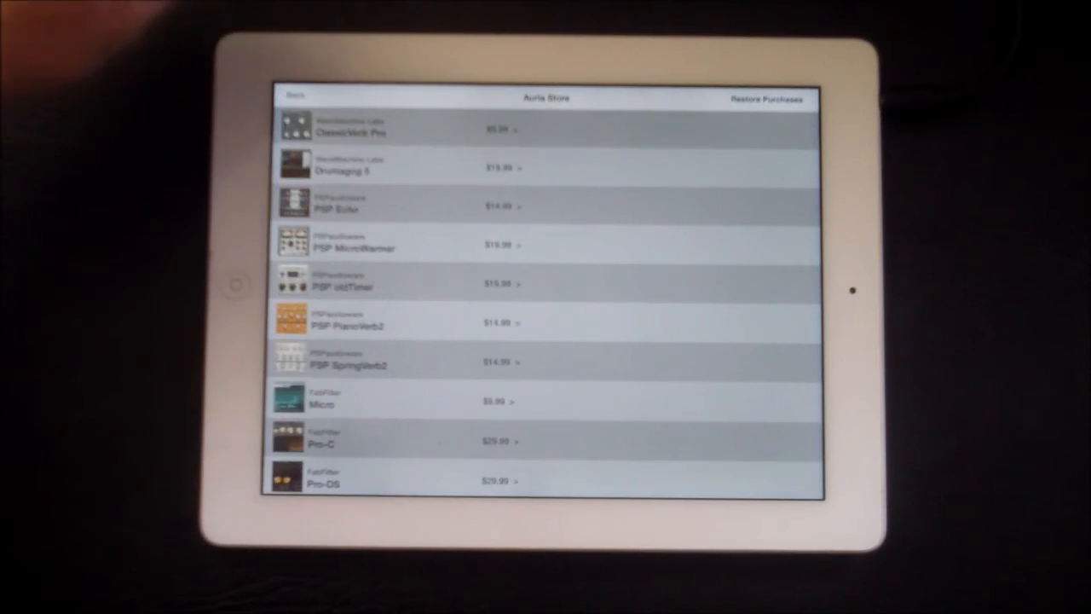
pyautogui.scroll(-3)
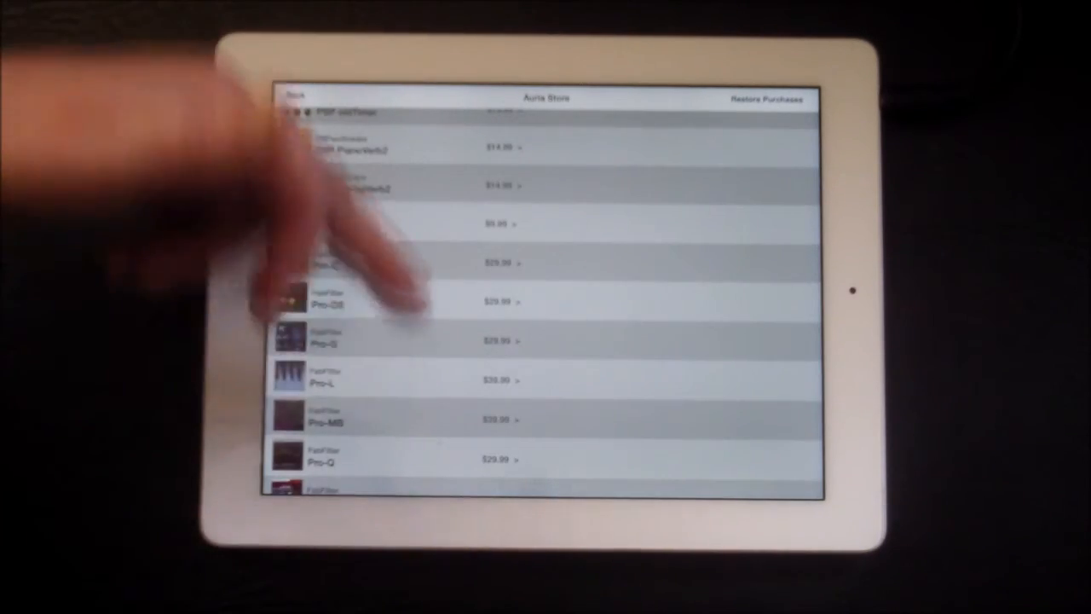
pyautogui.scroll(-3)
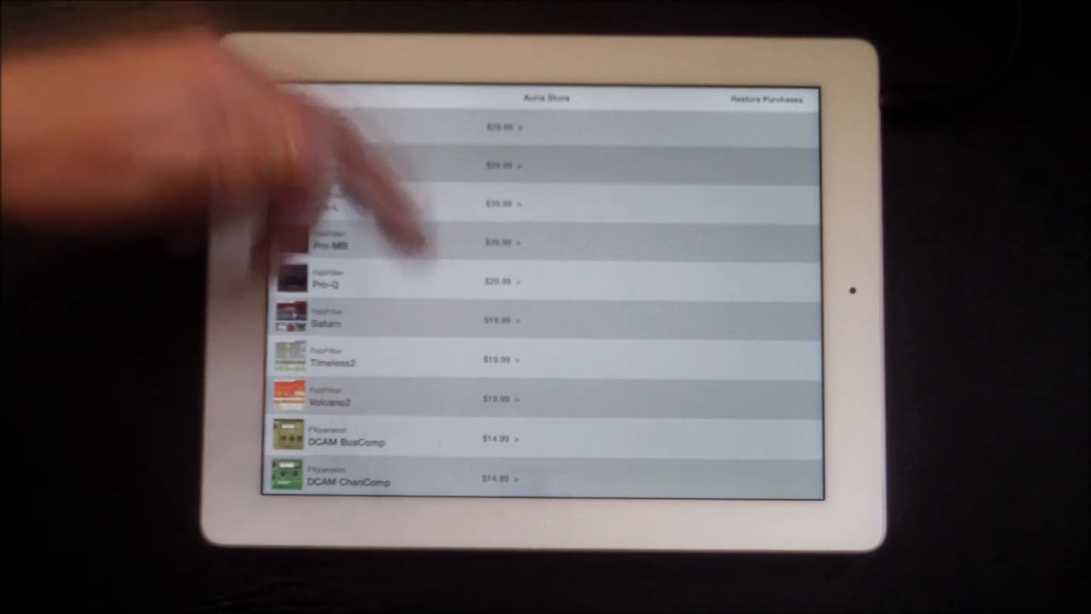
pyautogui.scroll(-3)
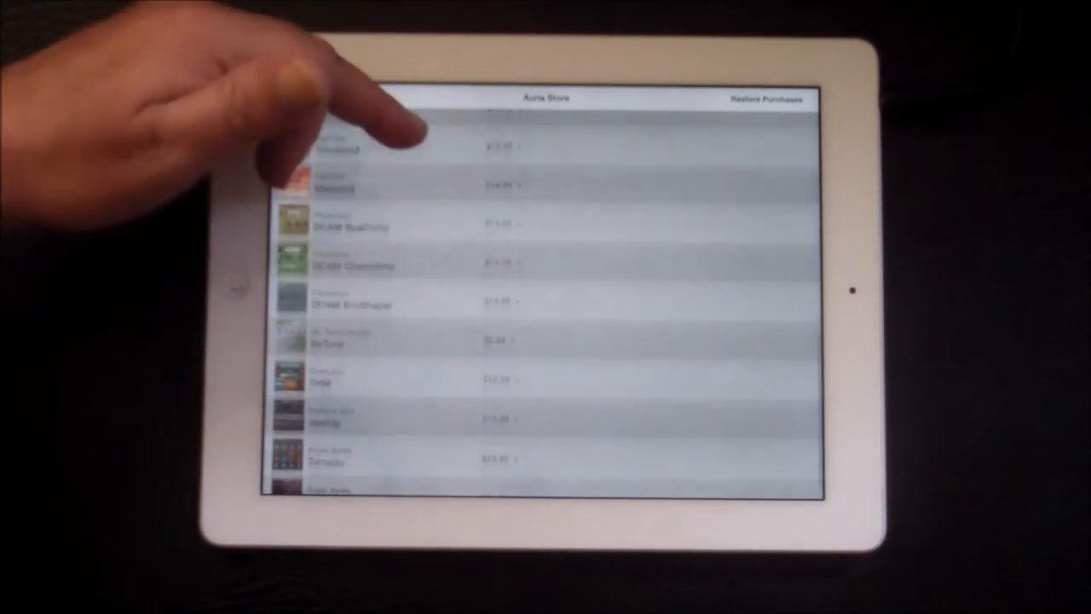
pyautogui.scroll(-3)
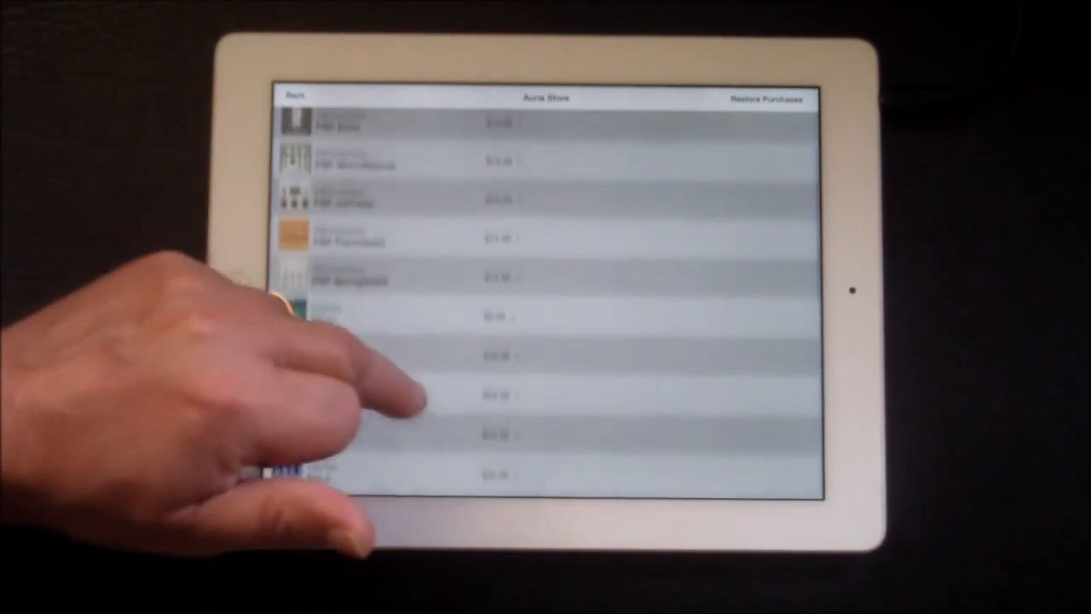